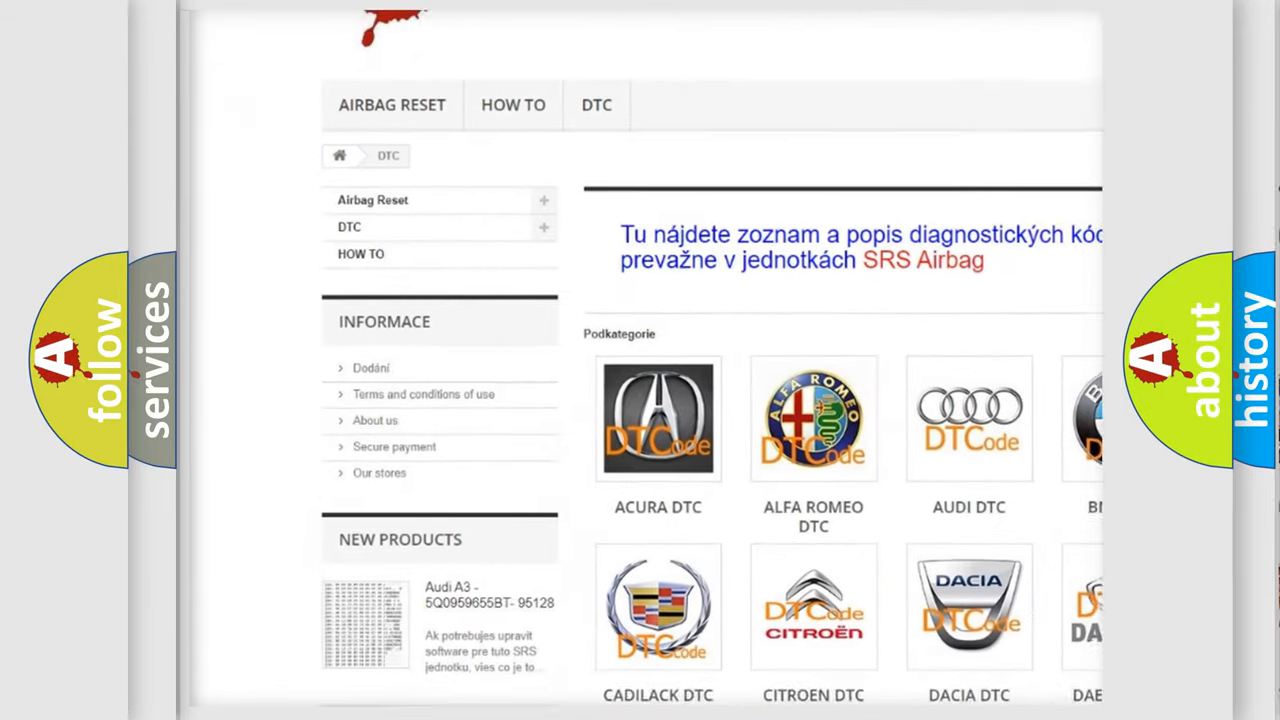
scroll("down", 3)
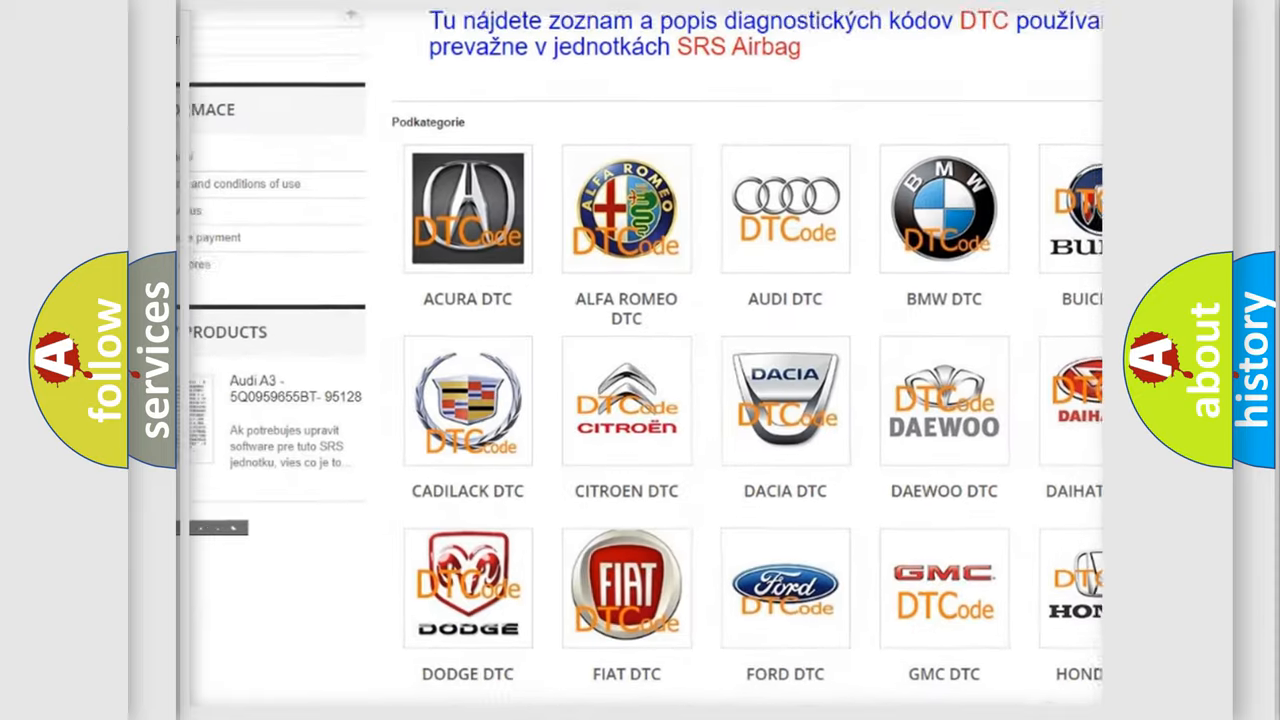
scroll("down", 3)
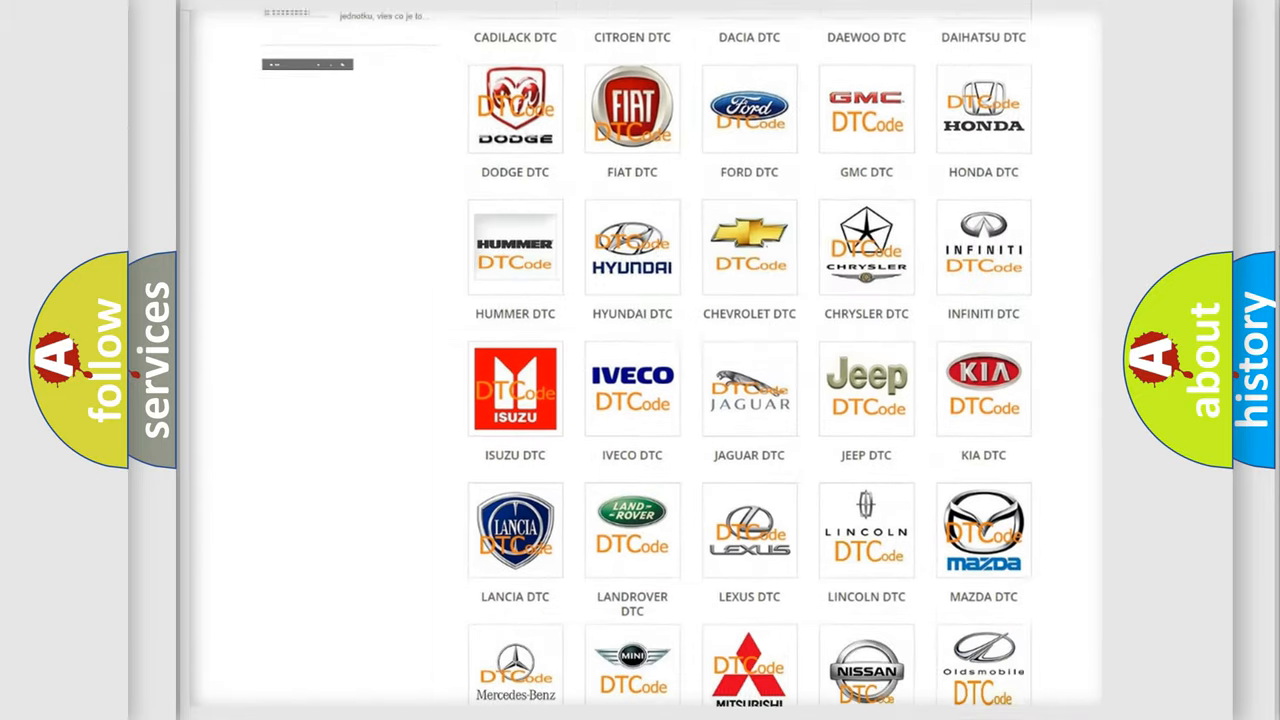
scroll("down", 3)
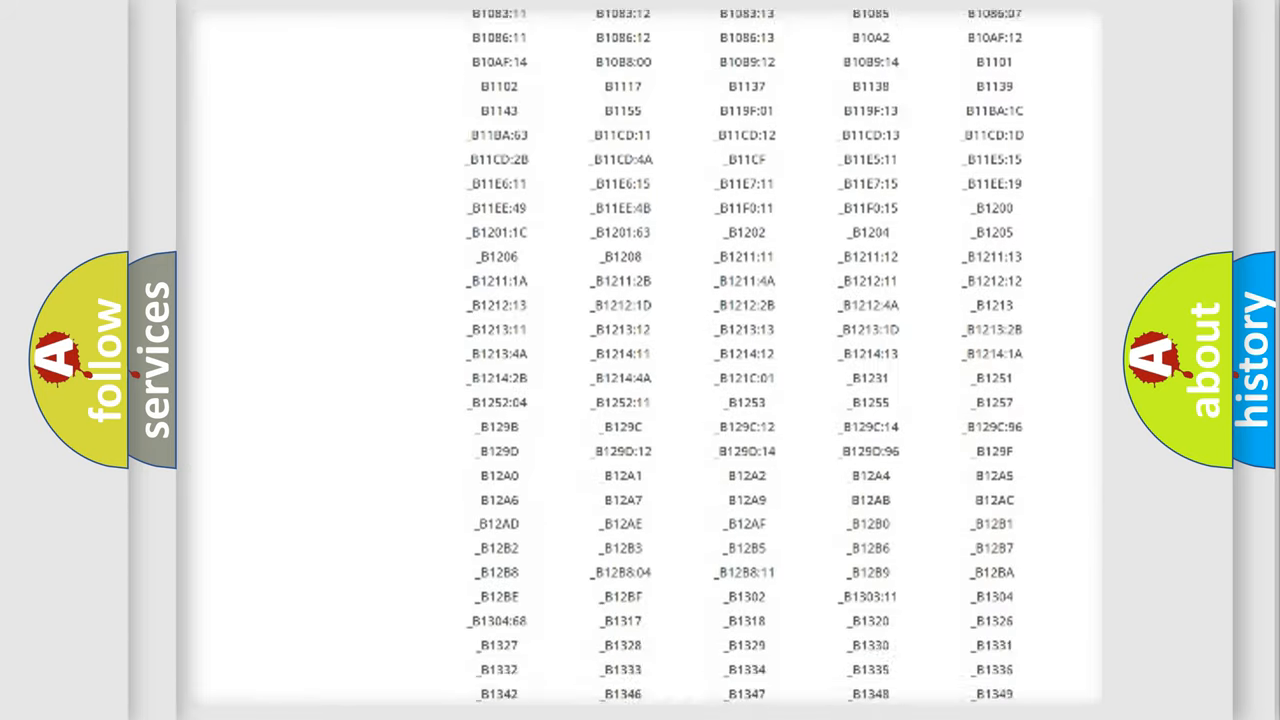
scroll("down", 3)
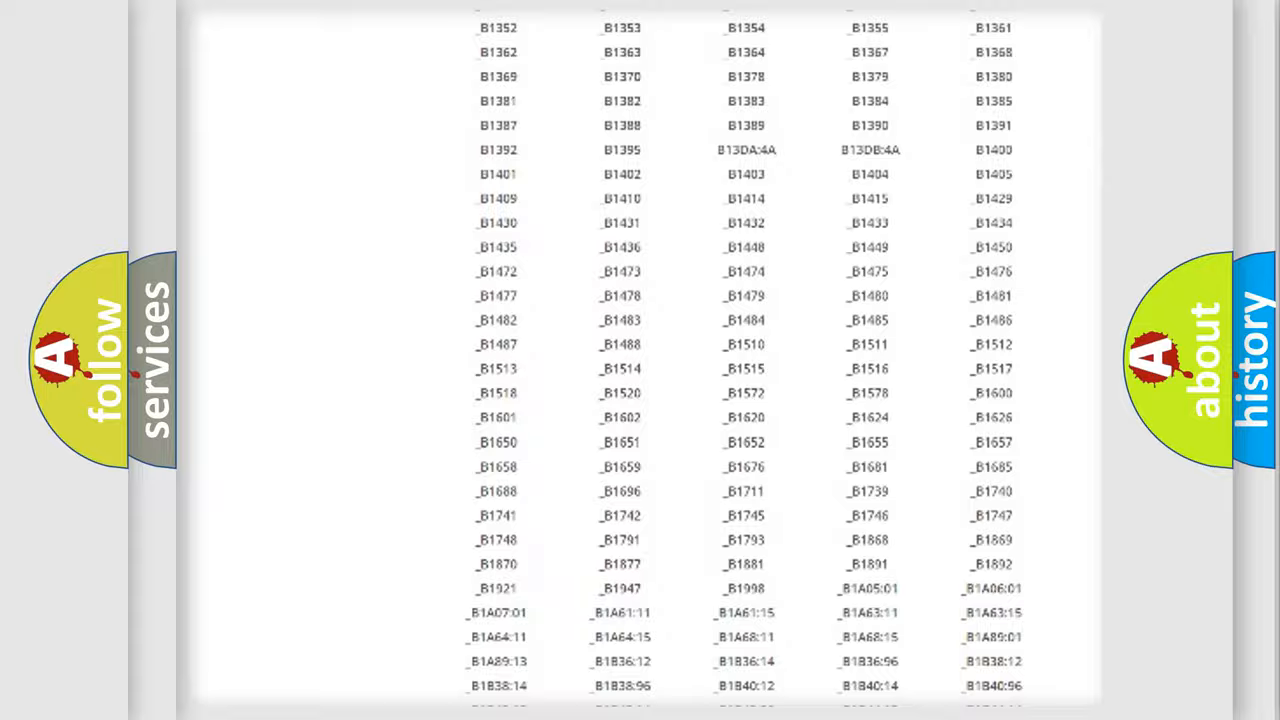